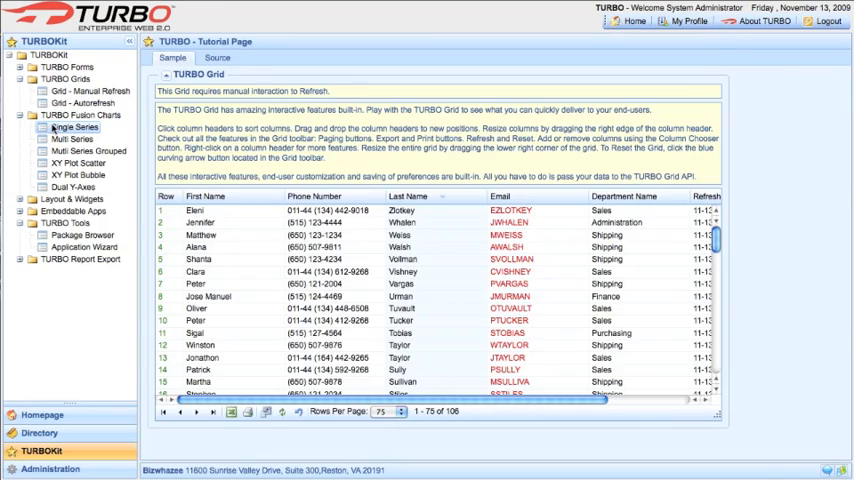
View the single-series employee chart, start a chat with System Administrator from the Buddy List, then log out.
{"action": "left_click", "coordinate": [72, 128]}
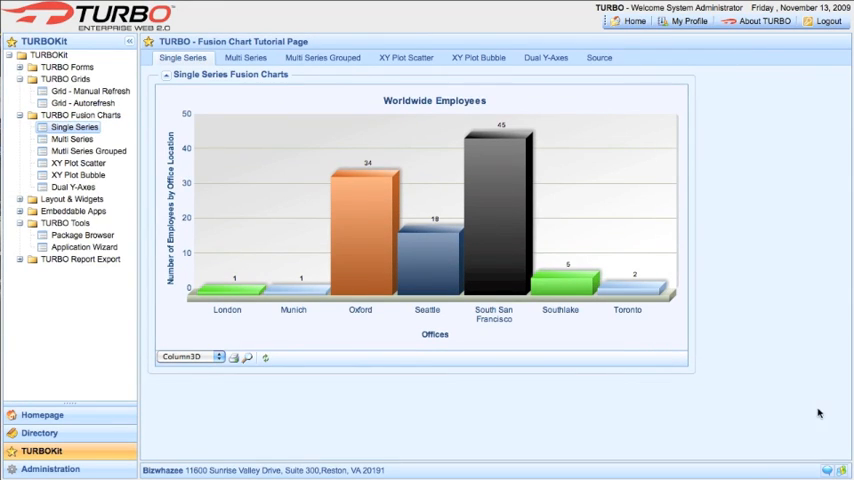
{"action": "left_click", "coordinate": [842, 468]}
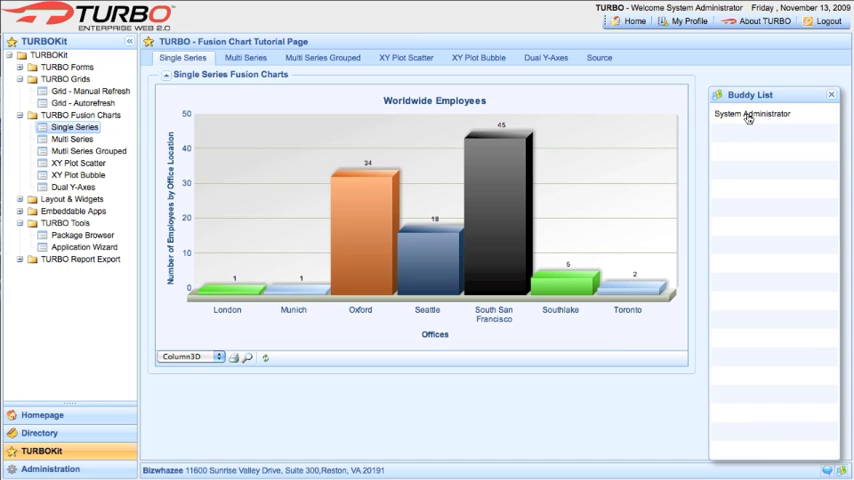
{"action": "double_click", "coordinate": [756, 112]}
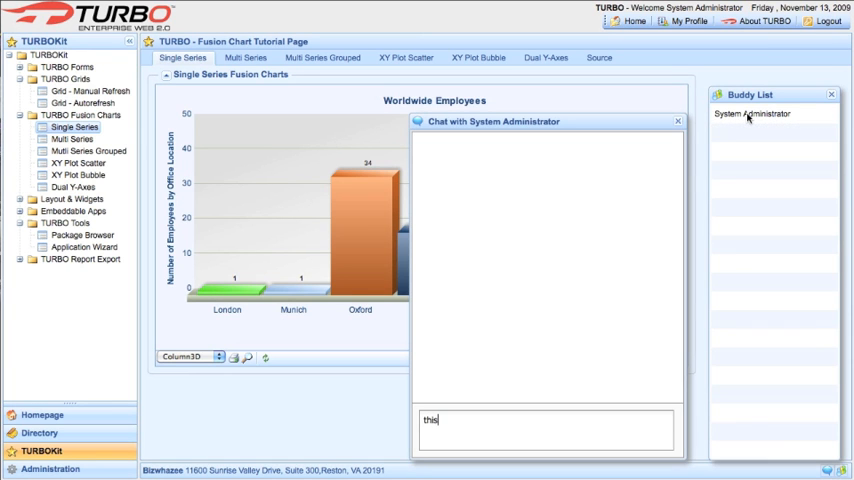
{"action": "left_click", "coordinate": [816, 32]}
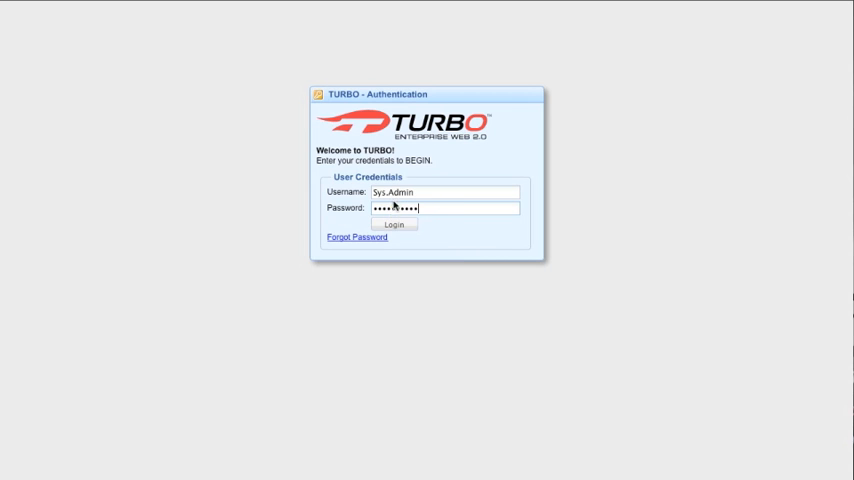
Sign in, pass through Directory to TURBOKit, and show the manual-refresh employee grid.
{"action": "left_click", "coordinate": [396, 224]}
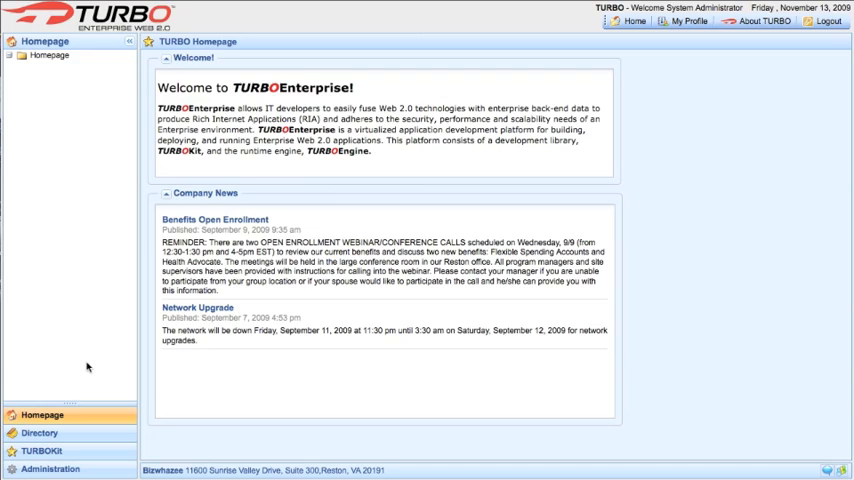
{"action": "left_click", "coordinate": [42, 432]}
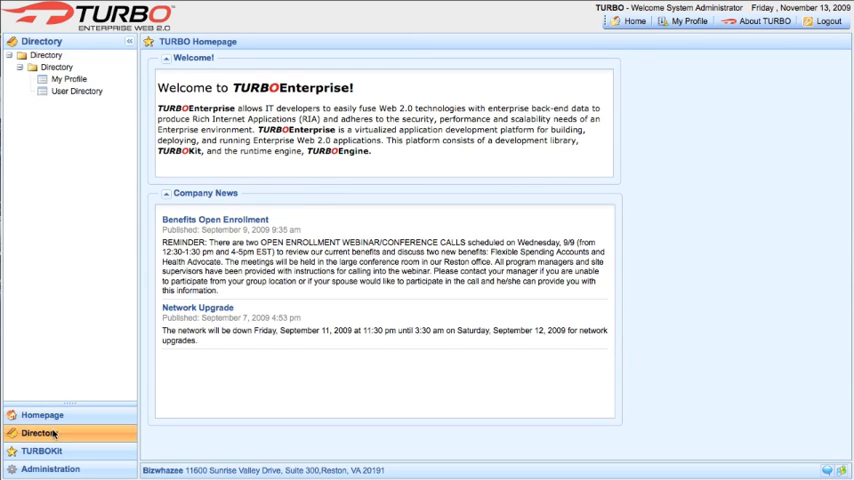
{"action": "left_click", "coordinate": [40, 452]}
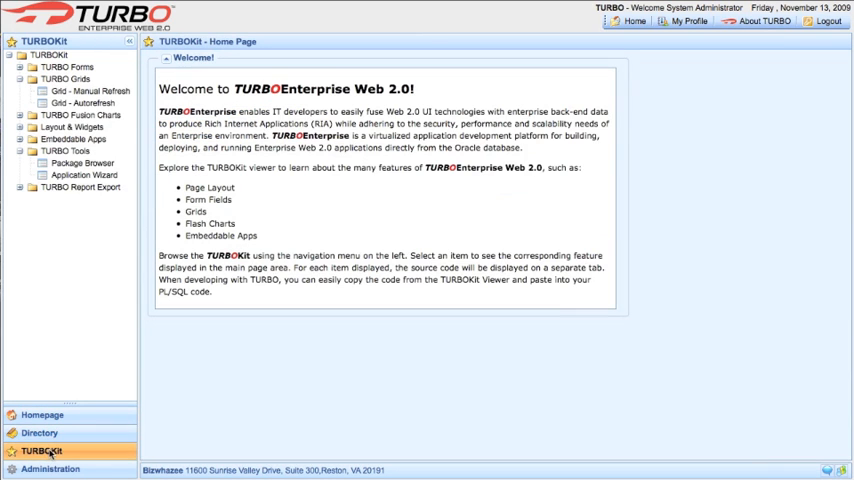
{"action": "left_click", "coordinate": [92, 92]}
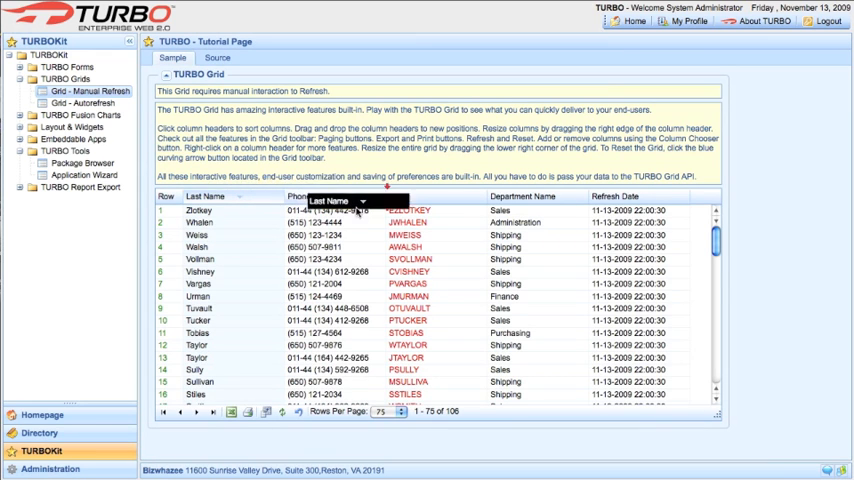
Move Last Name after Phone Number, restore First Name via Column Chooser, then go to Homepage.
{"action": "left_click_drag", "start_coordinate": [216, 196], "coordinate": [324, 196]}
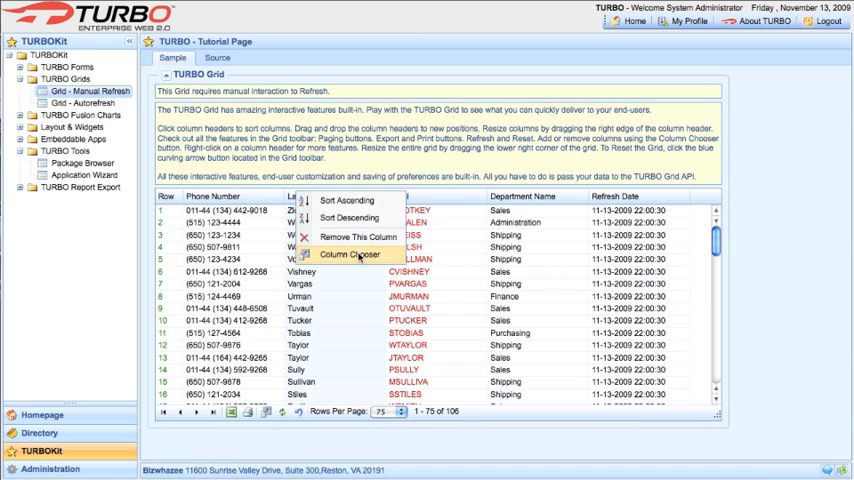
{"action": "left_click", "coordinate": [356, 254]}
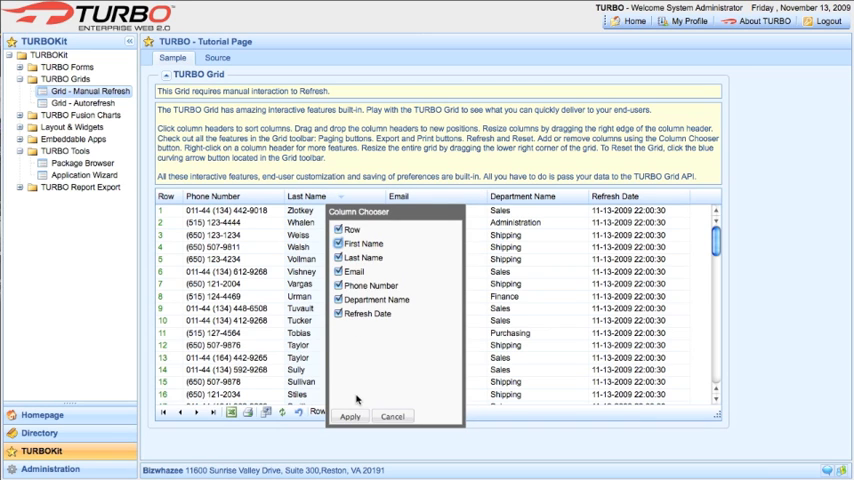
{"action": "left_click", "coordinate": [346, 416]}
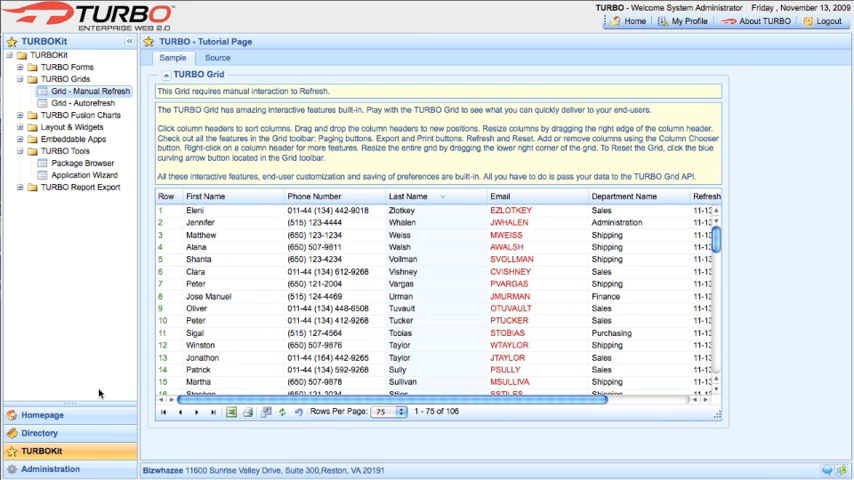
{"action": "left_click", "coordinate": [76, 116]}
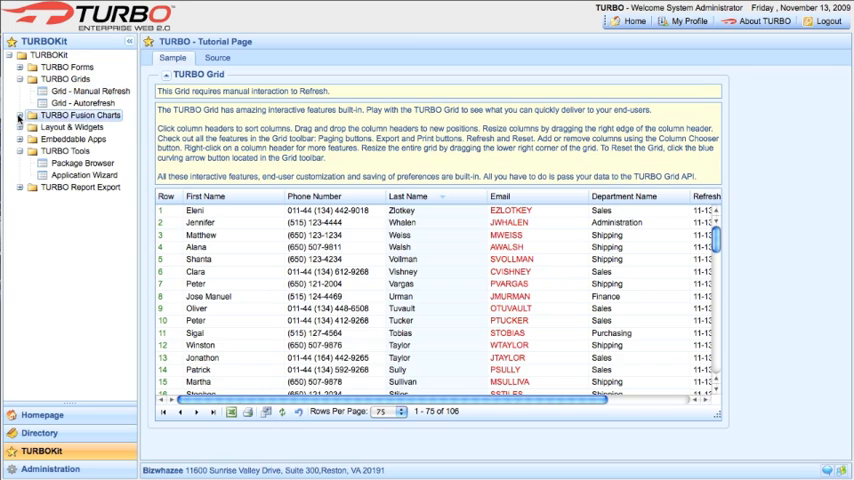
{"action": "left_click", "coordinate": [82, 116]}
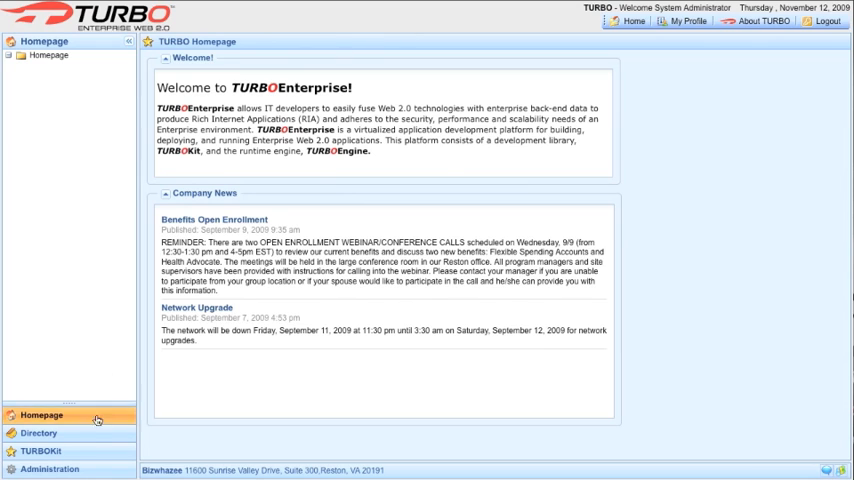
From the TURBOKit section, show the System Administrator's My Profile page.
{"action": "left_click", "coordinate": [46, 452]}
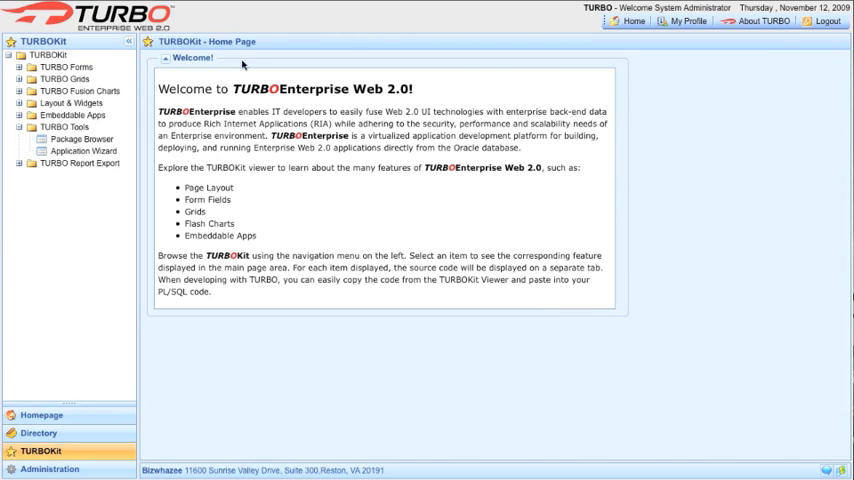
{"action": "mouse_move", "coordinate": [426, 268]}
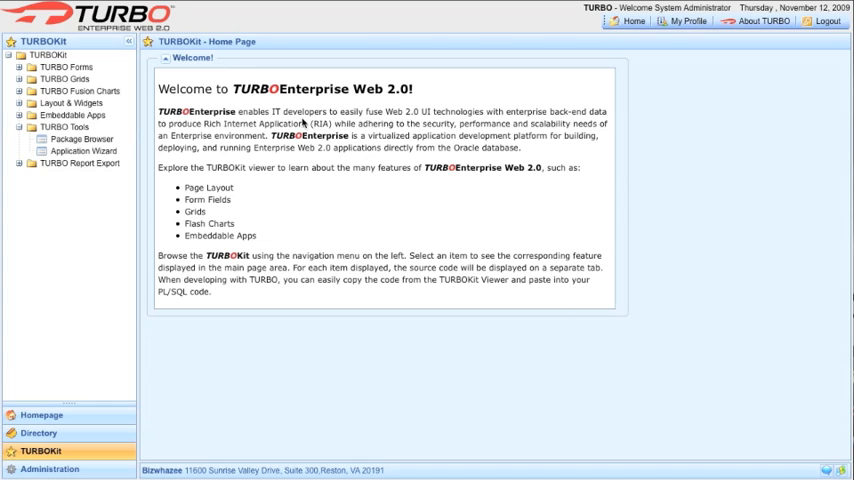
{"action": "mouse_move", "coordinate": [322, 122]}
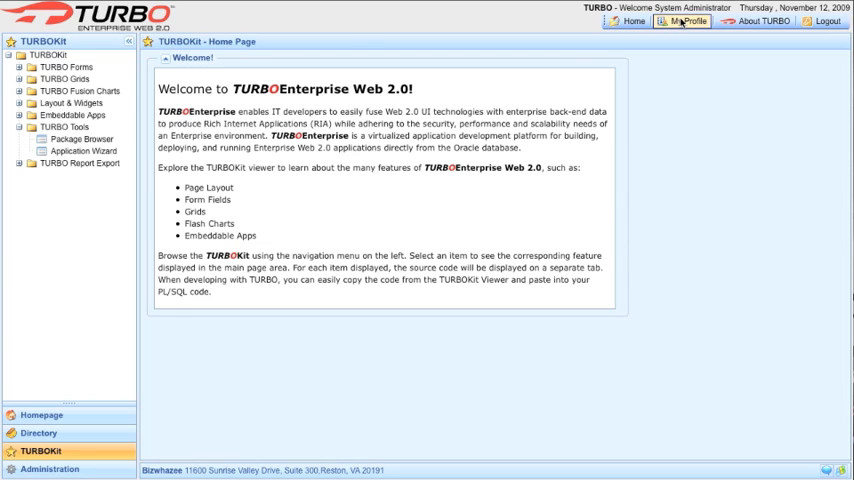
{"action": "left_click", "coordinate": [682, 24]}
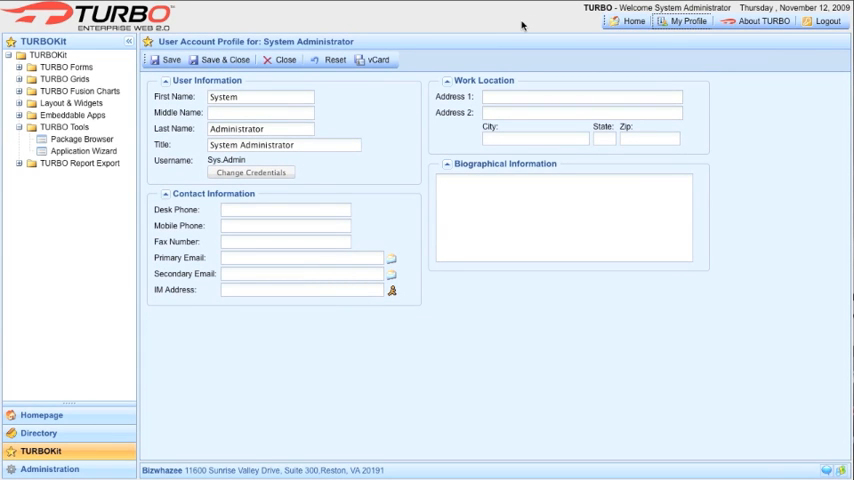
Return via Directory to the TURBOKit home page listing the TURBO Forms input fields.
{"action": "left_click", "coordinate": [40, 430]}
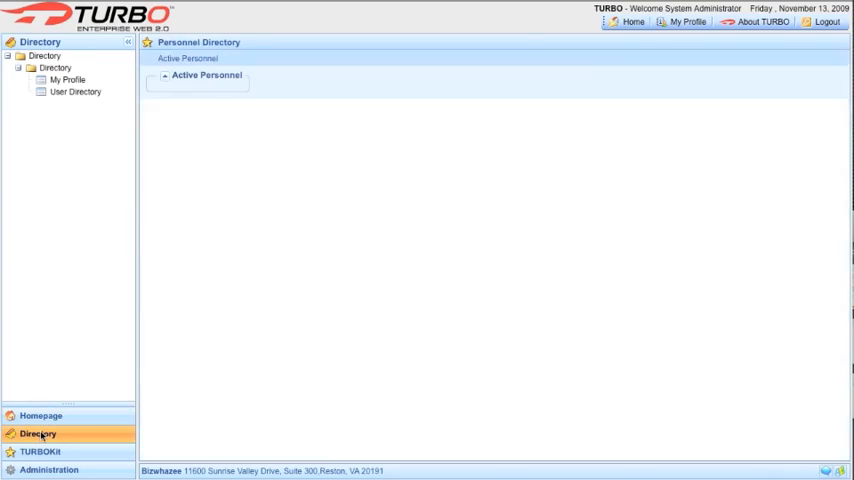
{"action": "left_click", "coordinate": [48, 460]}
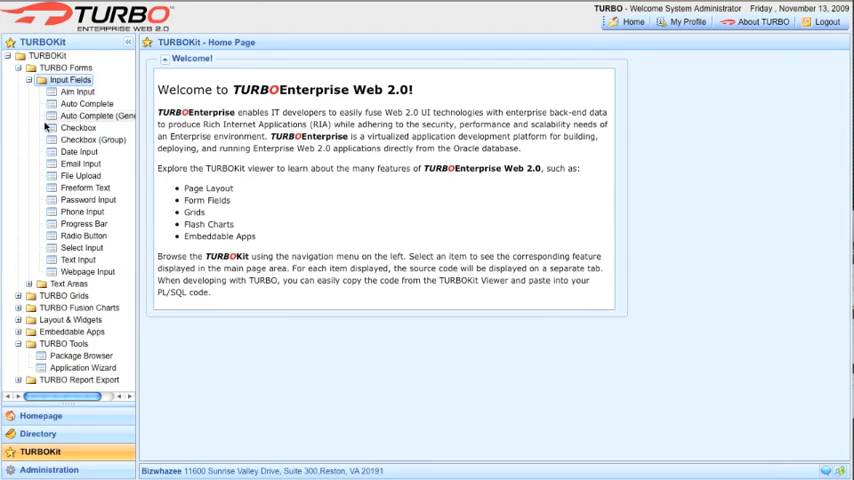
Browse the Checkbox and manual-refresh grid examples, then the administrator's record in Administration's User Directory.
{"action": "left_click", "coordinate": [76, 128]}
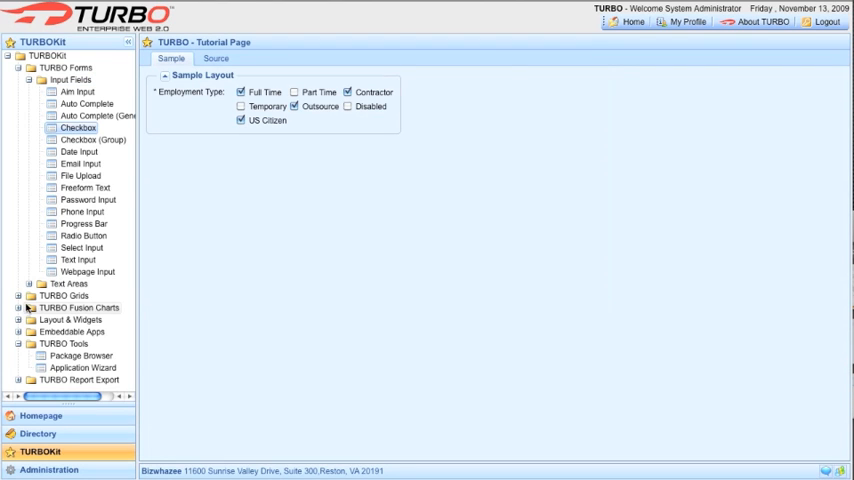
{"action": "left_click", "coordinate": [28, 296]}
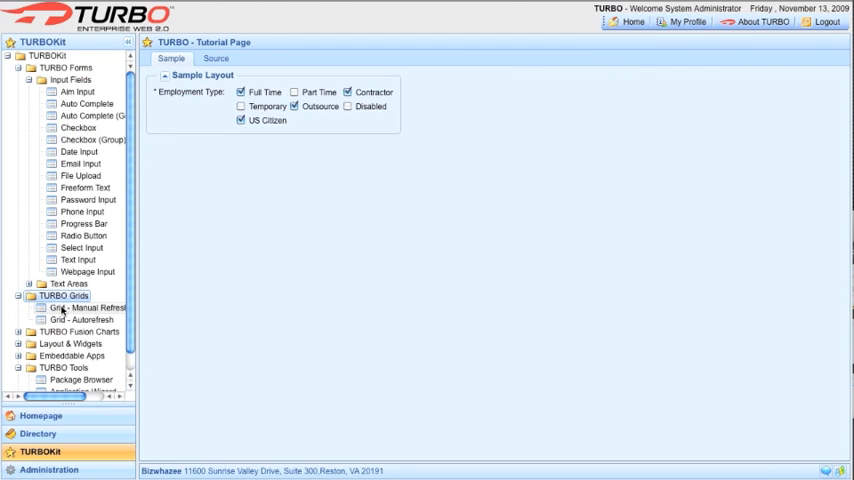
{"action": "left_click", "coordinate": [88, 308]}
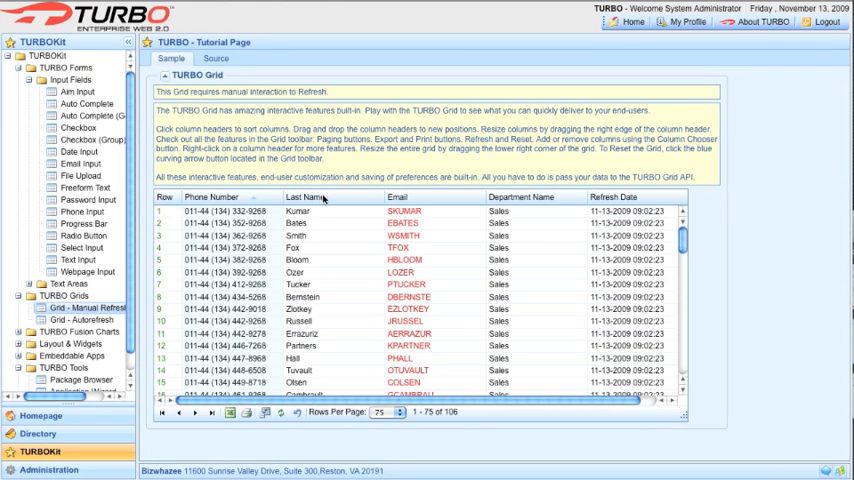
{"action": "left_click", "coordinate": [40, 460]}
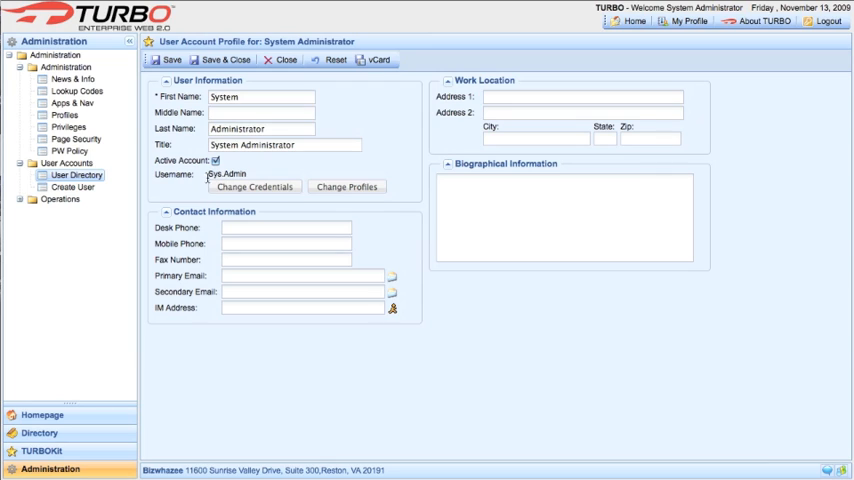
{"action": "left_click", "coordinate": [254, 188]}
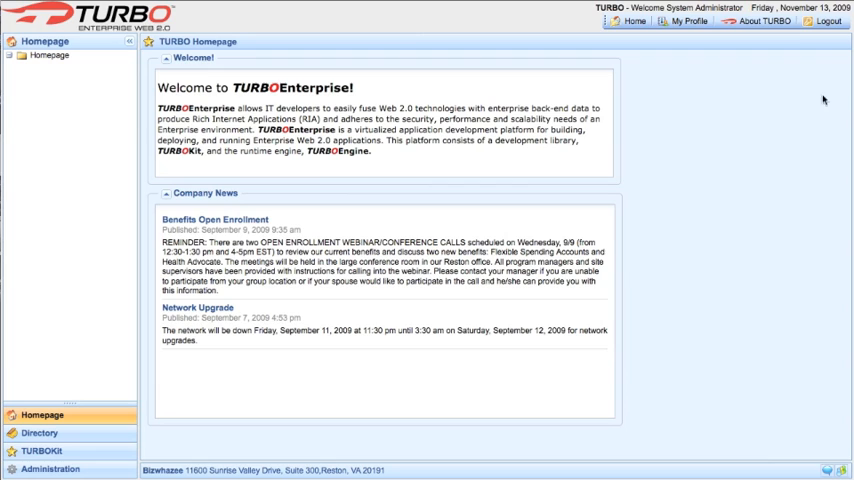
{"action": "mouse_move", "coordinate": [822, 444]}
{"action": "type", "text": "this is a"}
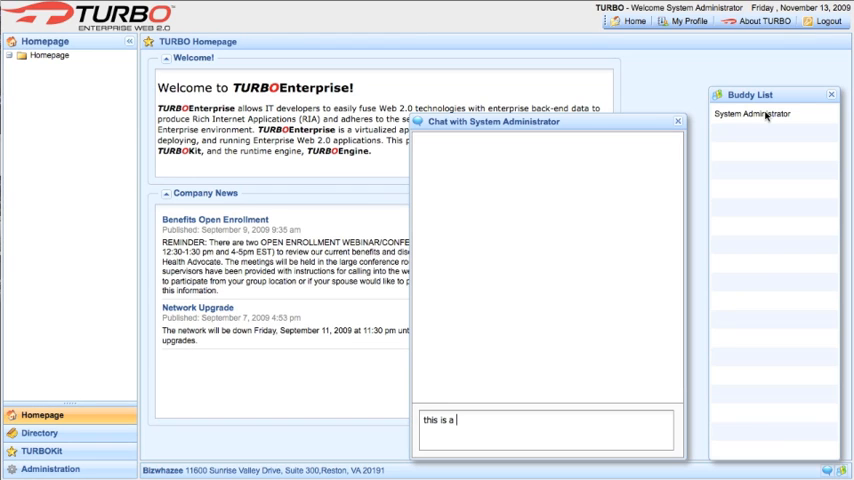
Send the test message to System Administrator, close the chat window, and hide the Buddy List.
{"action": "key", "text": "Enter"}
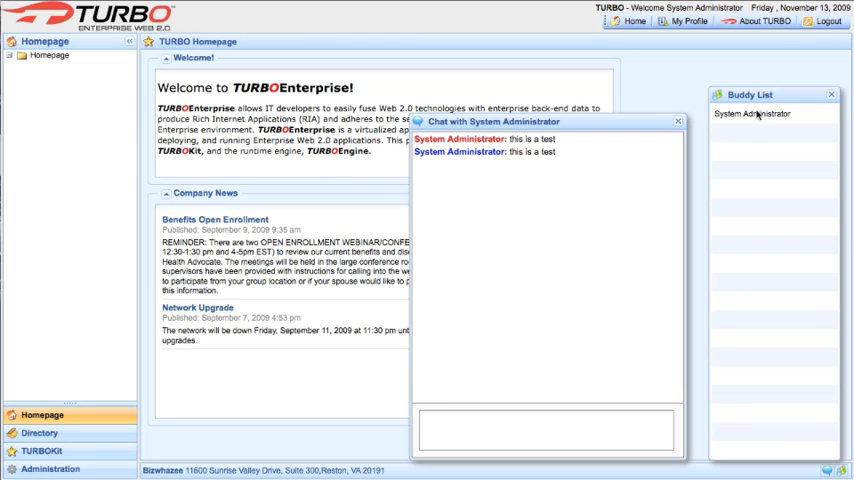
{"action": "left_click", "coordinate": [676, 122]}
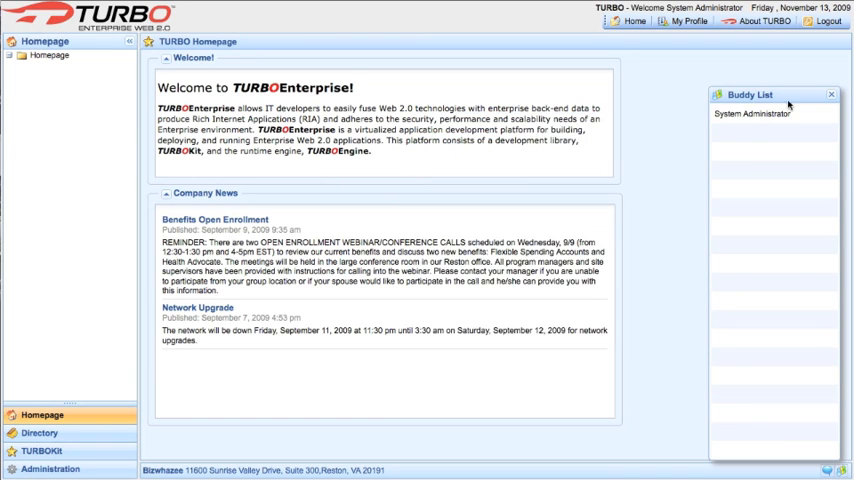
{"action": "left_click", "coordinate": [832, 92]}
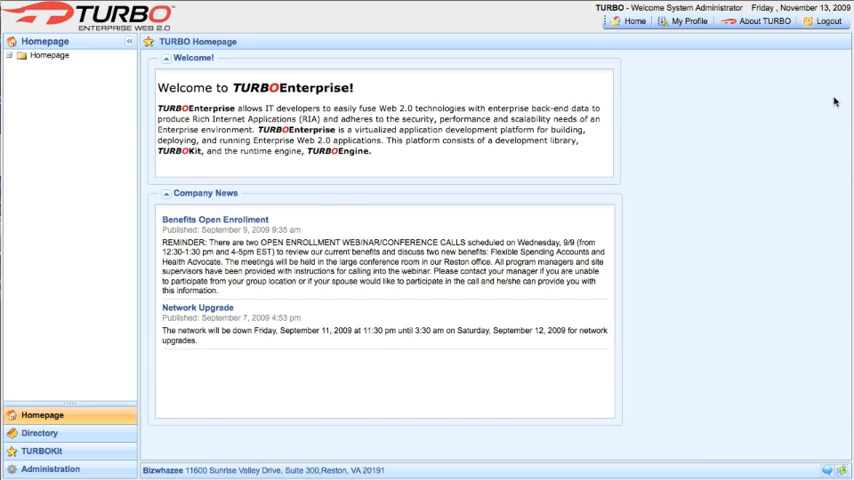